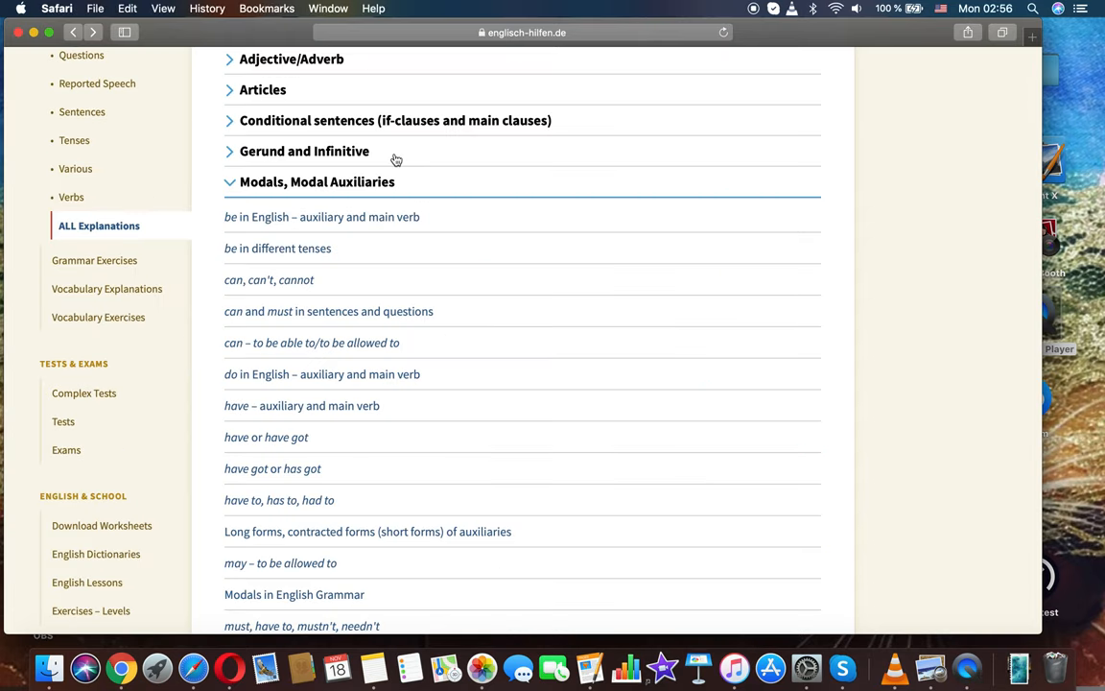
mouse_move(441, 522)
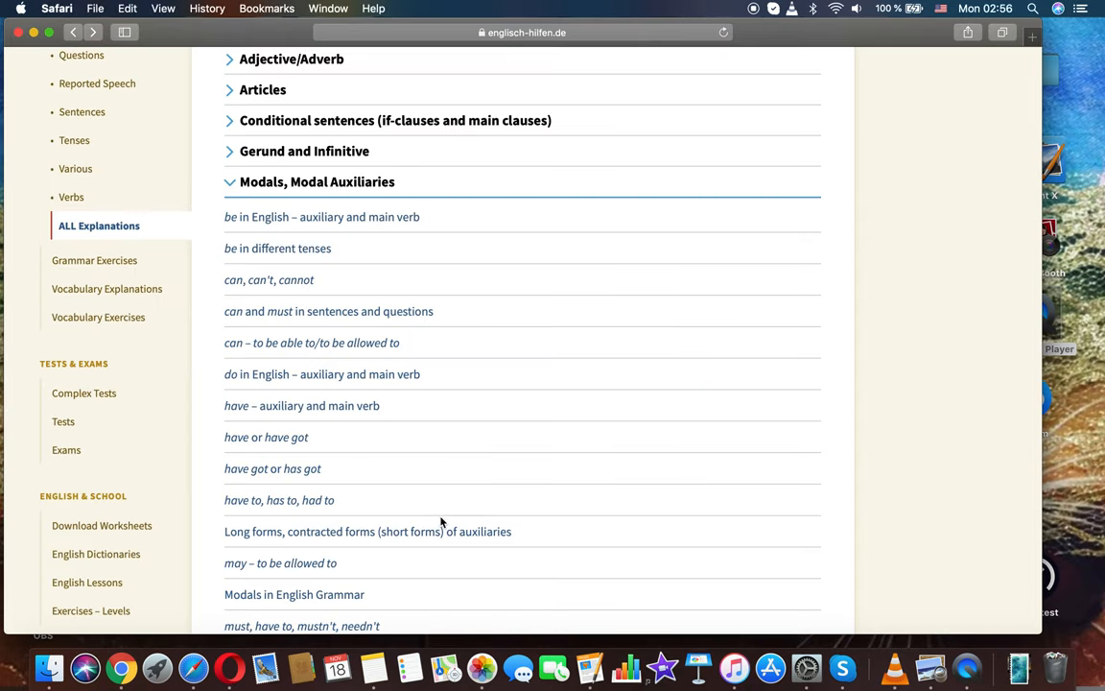
Locate and open the 'have or have got' grammar explanation from the list
scroll("down", 3)
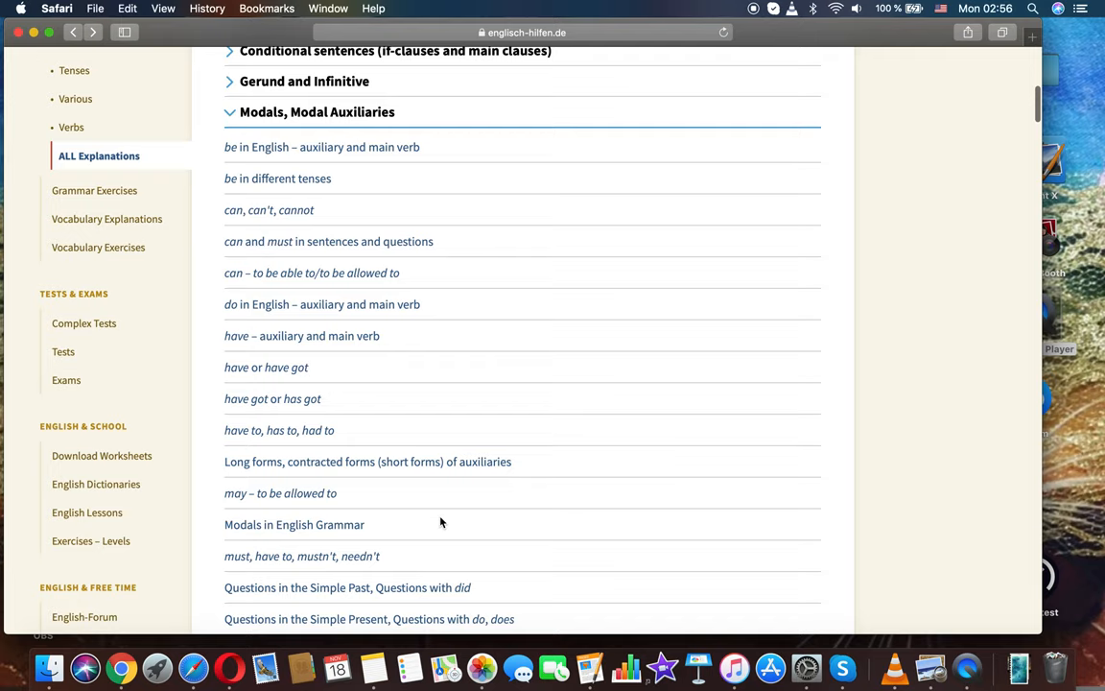
scroll("down", 3)
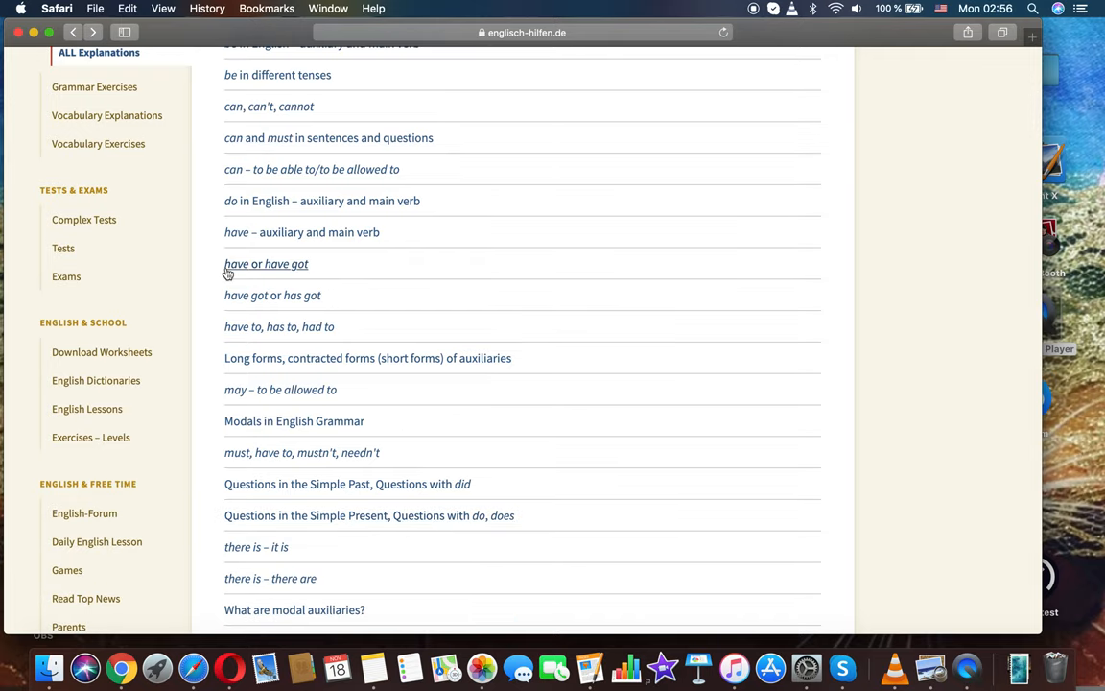
mouse_move(317, 253)
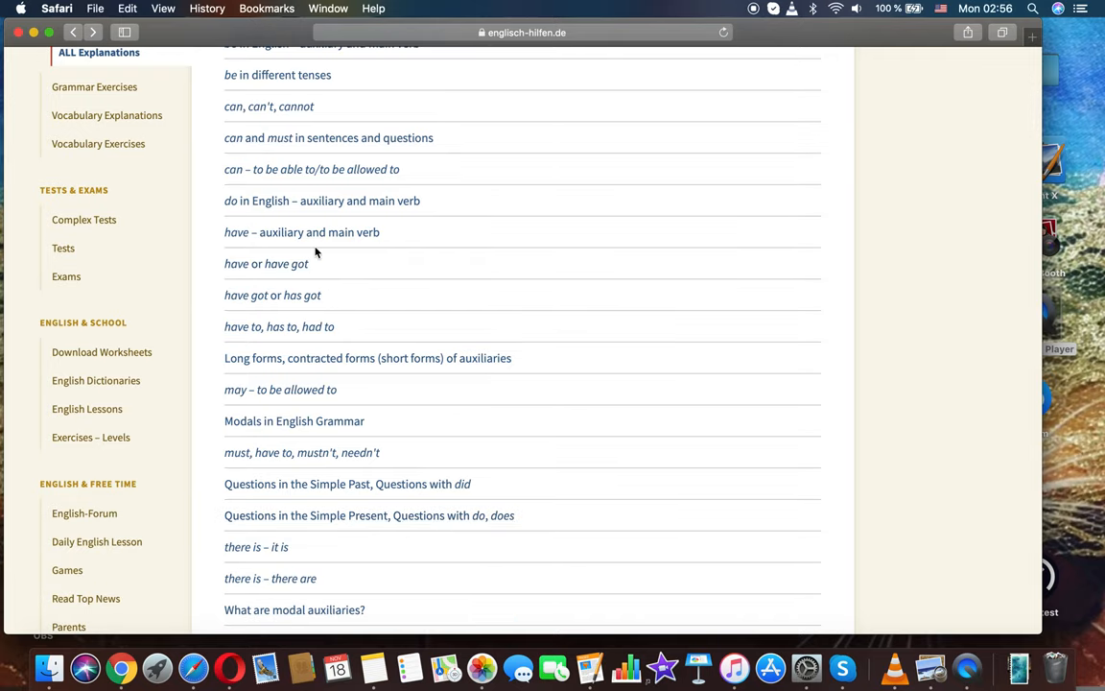
scroll("down", 3)
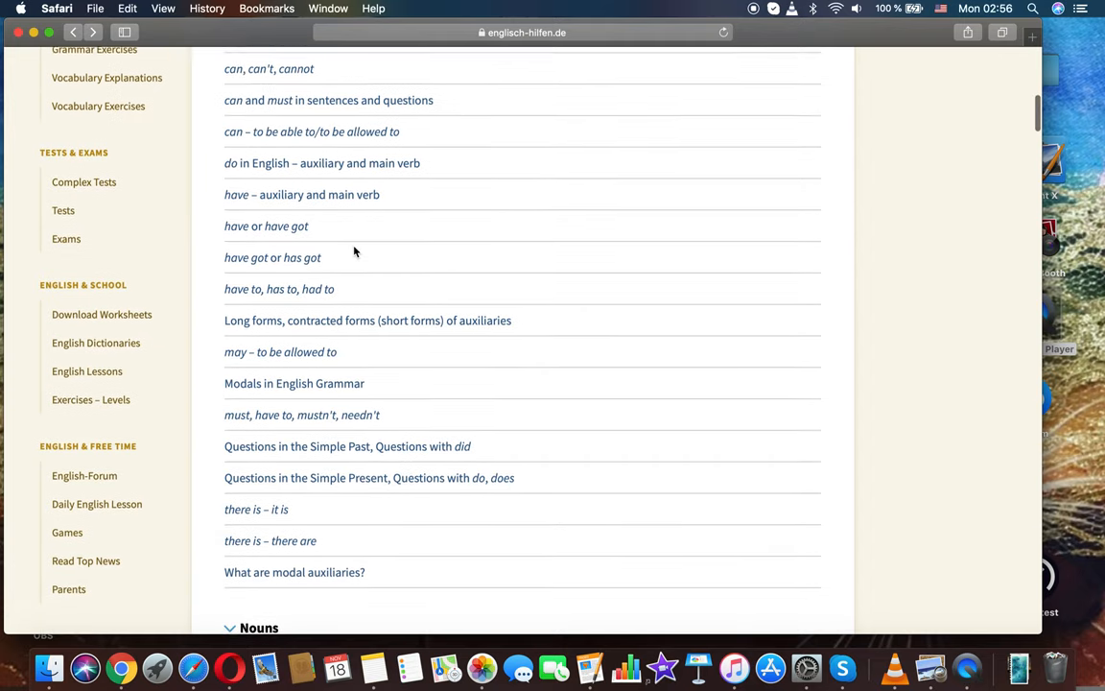
scroll("down", 3)
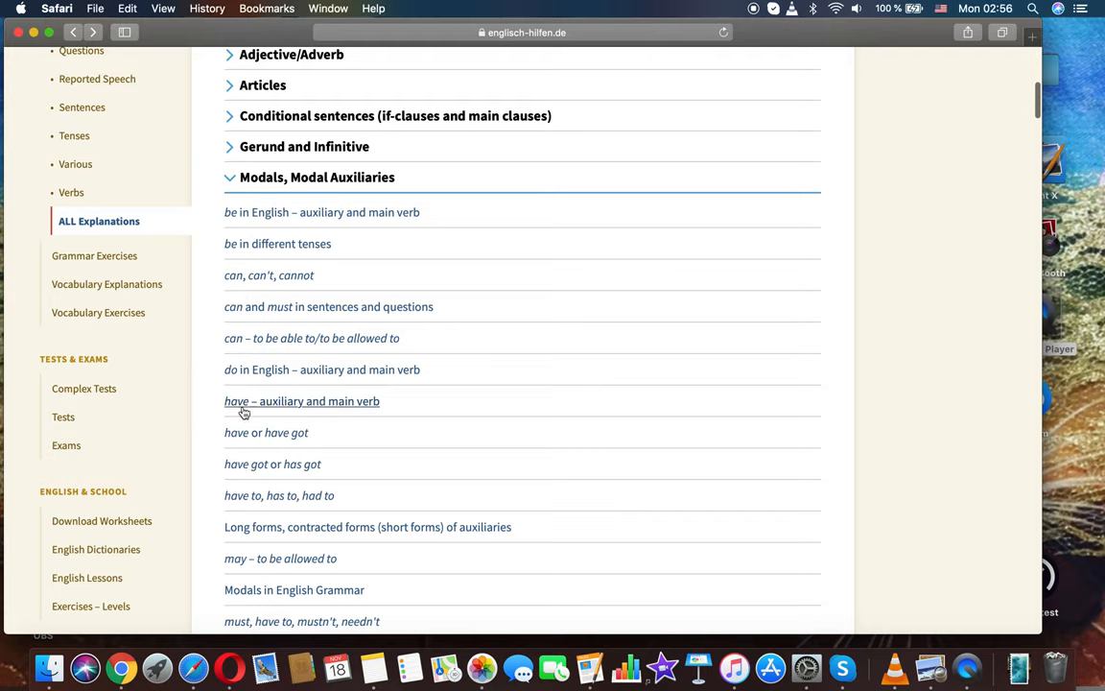
mouse_move(272, 434)
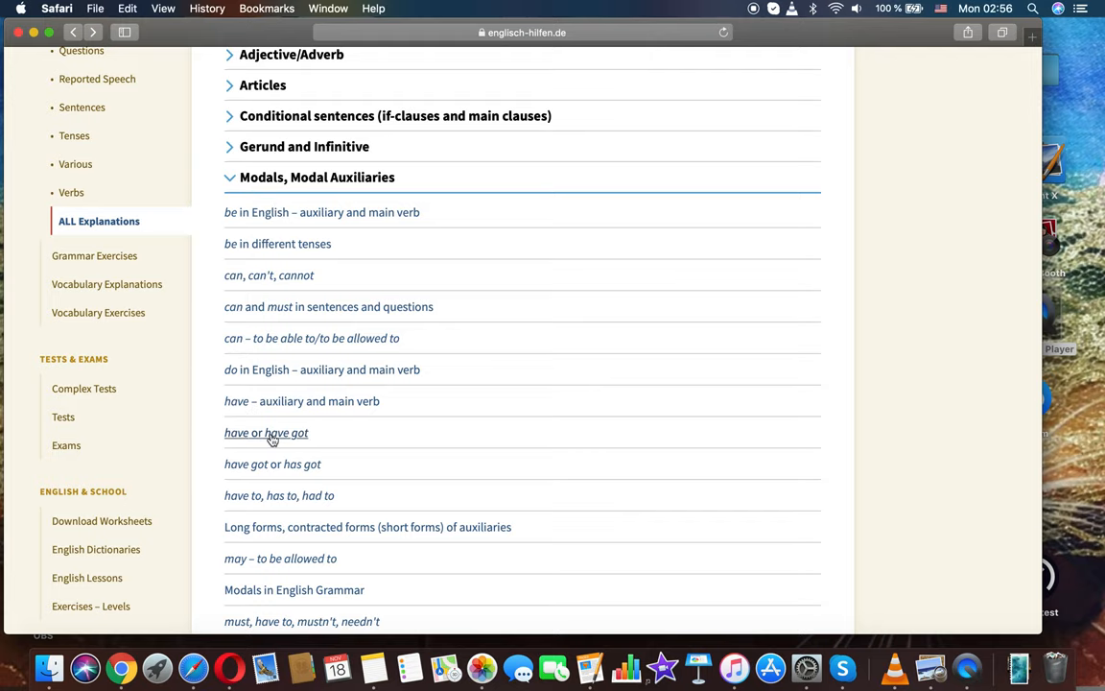
left_click(265, 434)
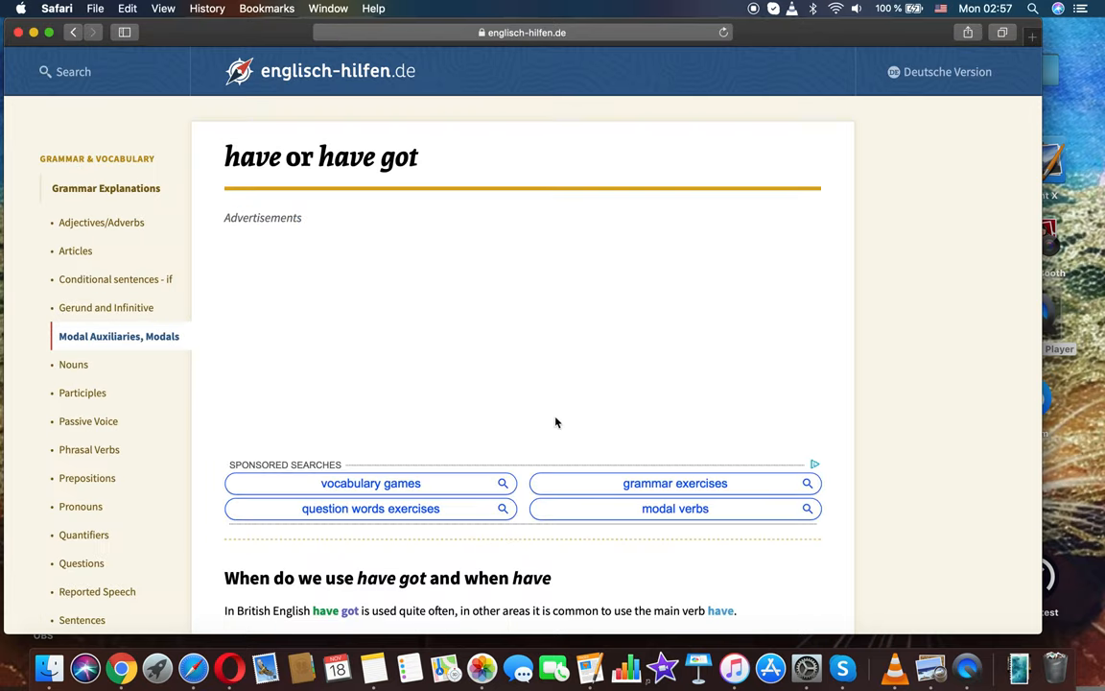
Read down the lesson to the '1. Affirmative sentences' example table
scroll("down", 3)
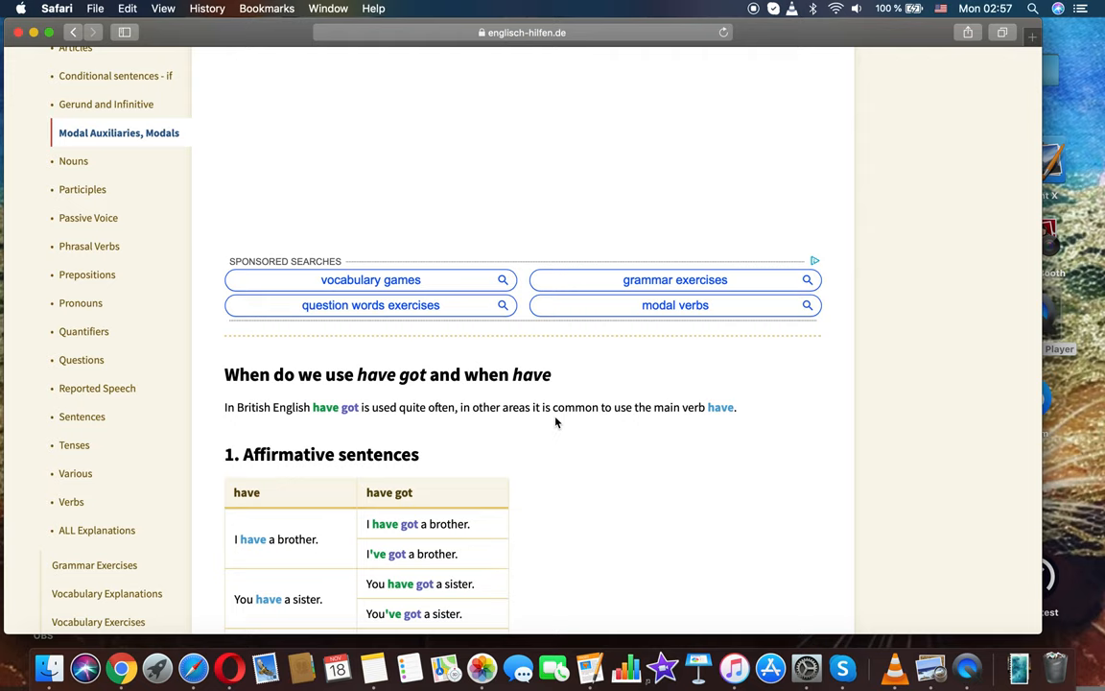
scroll("down", 3)
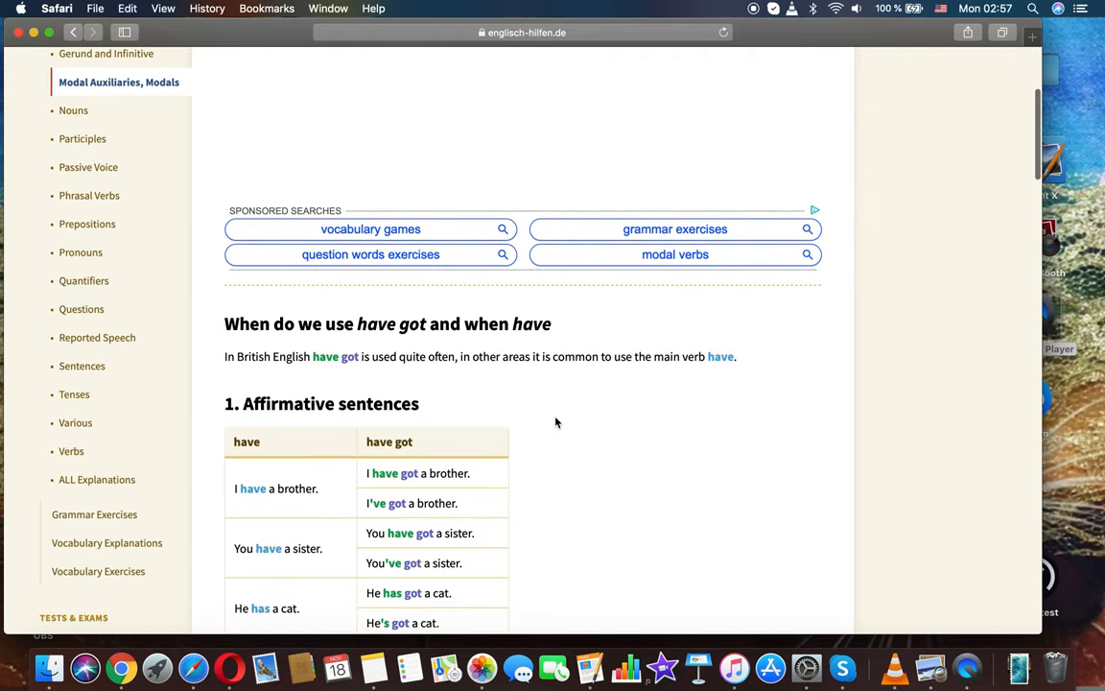
scroll("down", 3)
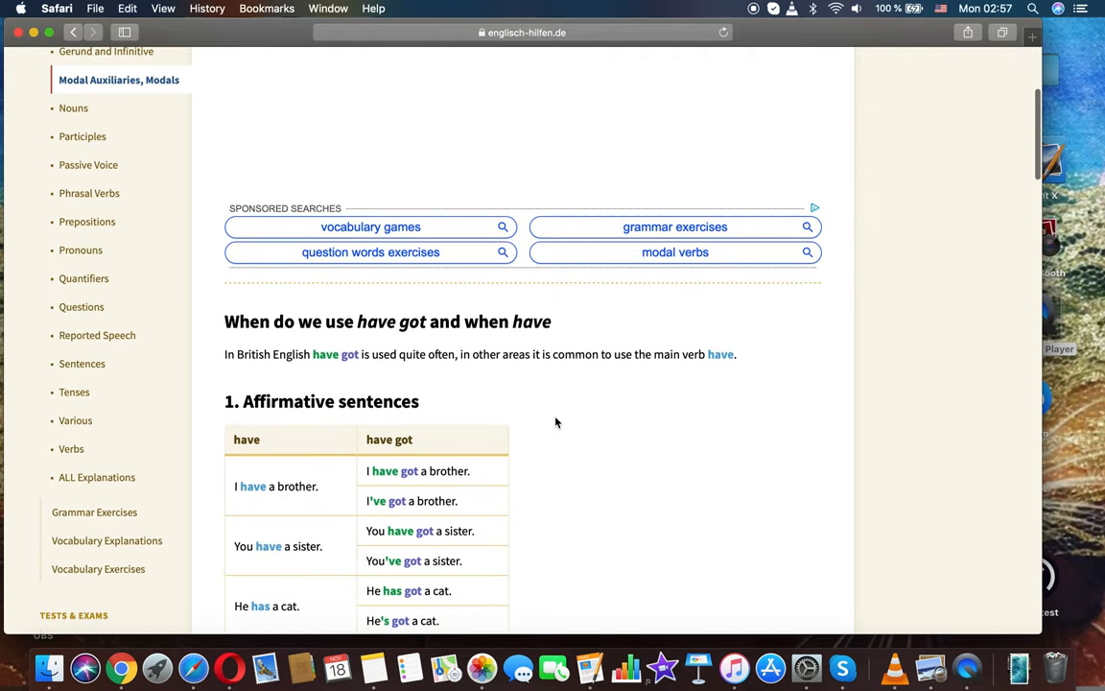
scroll("down", 3)
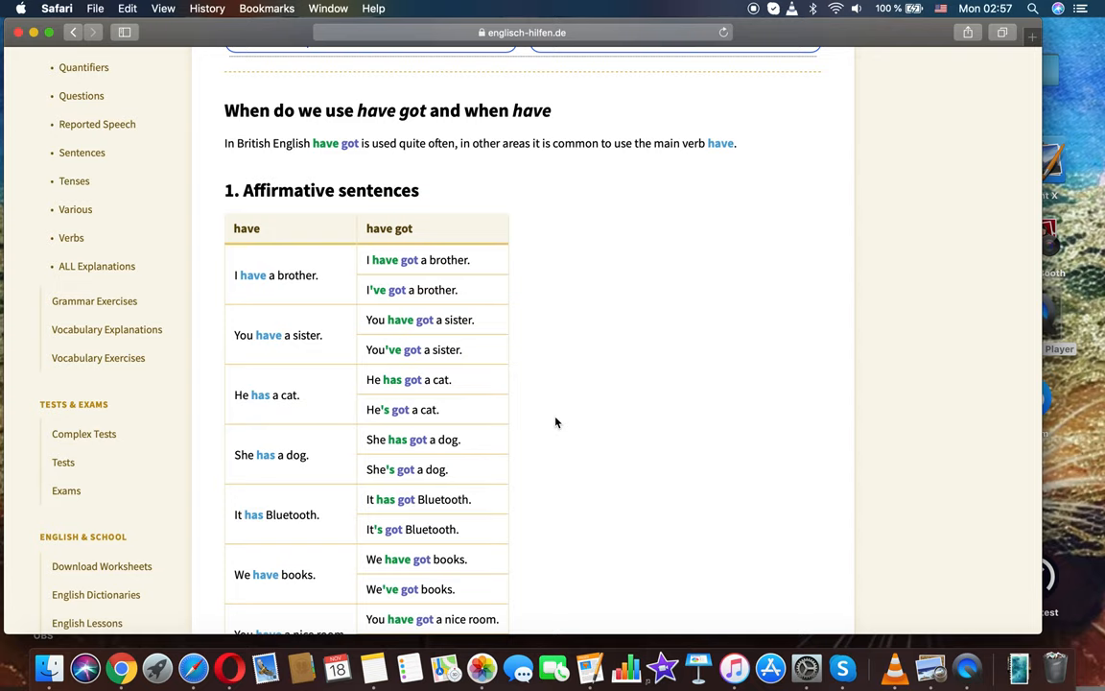
Scroll past the affirmative examples to the '2. Negations' heading and its have / have got sentences
scroll("down", 3)
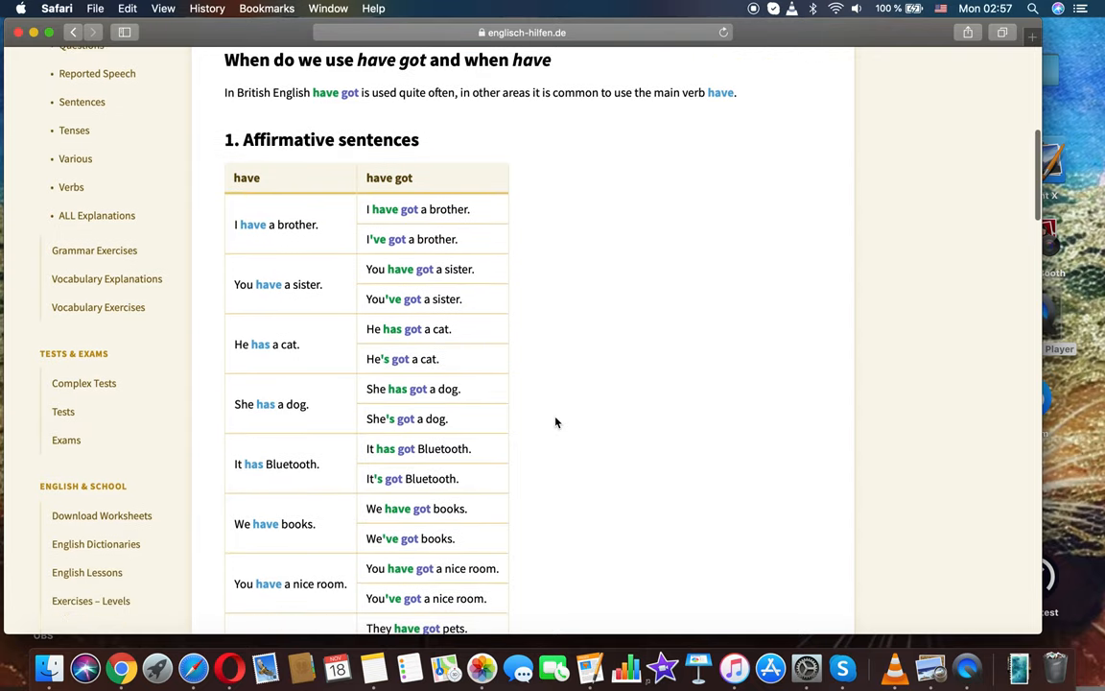
scroll("down", 3)
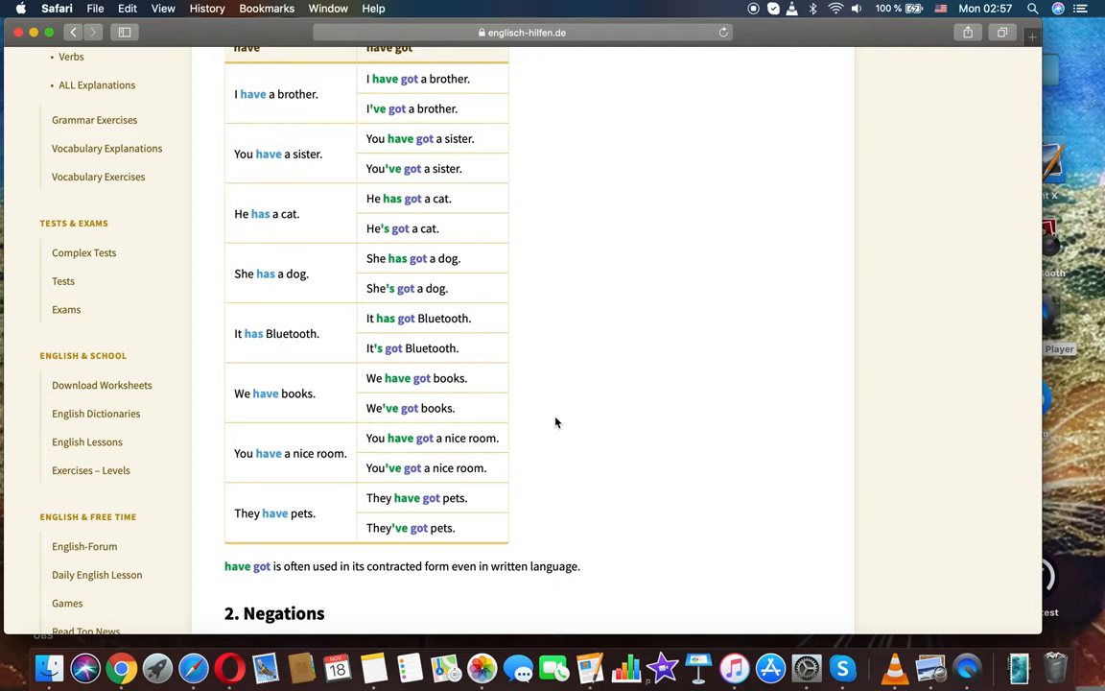
scroll("down", 3)
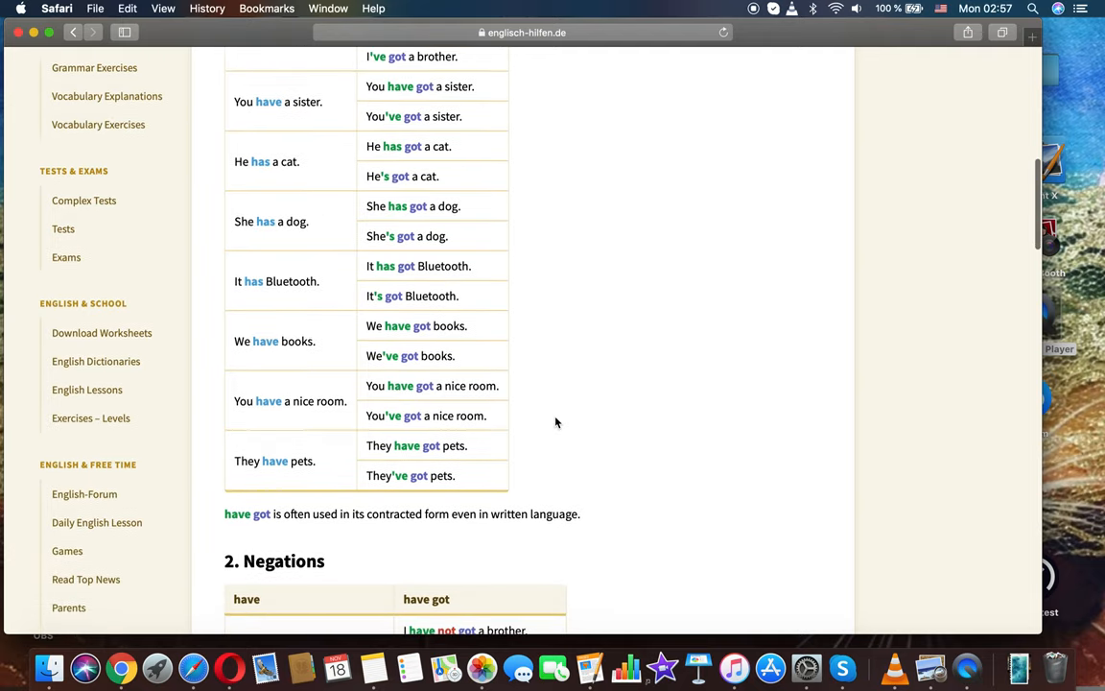
scroll("down", 3)
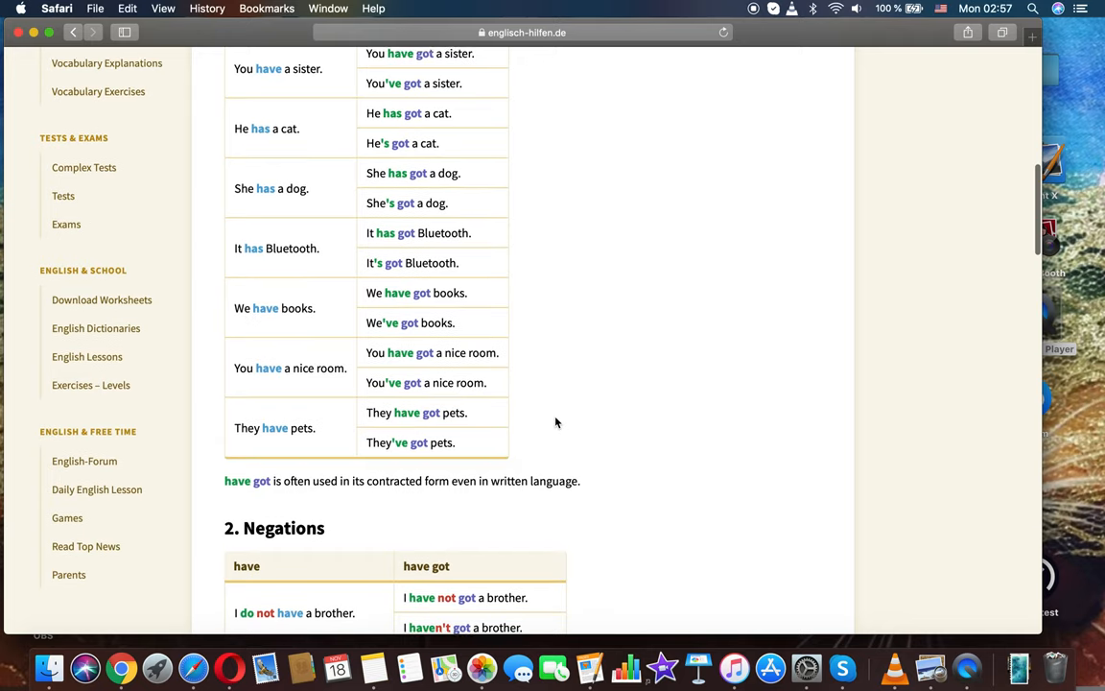
scroll("down", 3)
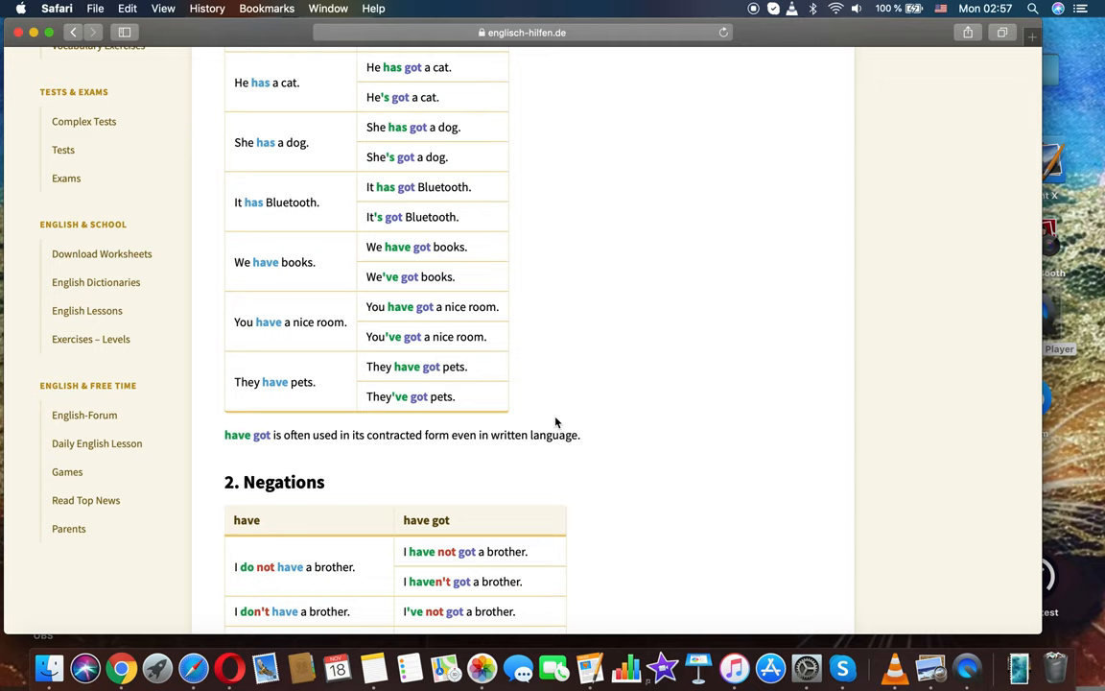
scroll("down", 3)
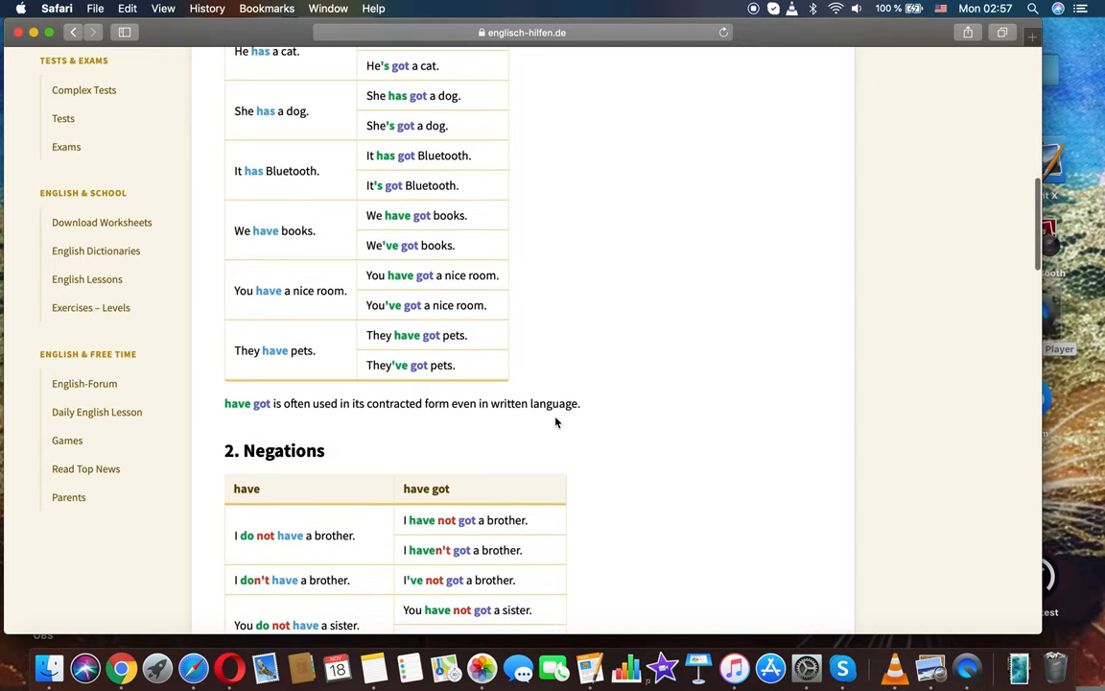
scroll("down", 3)
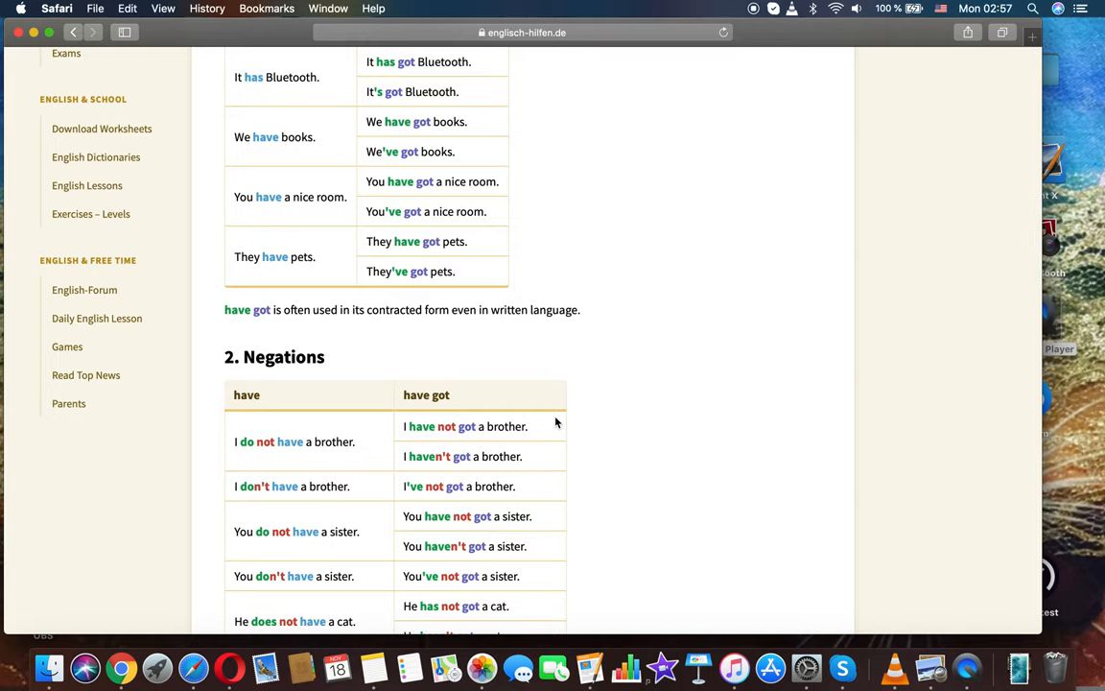
Scroll through the full Negations table until the '3. Questions' heading appears
scroll("down", 3)
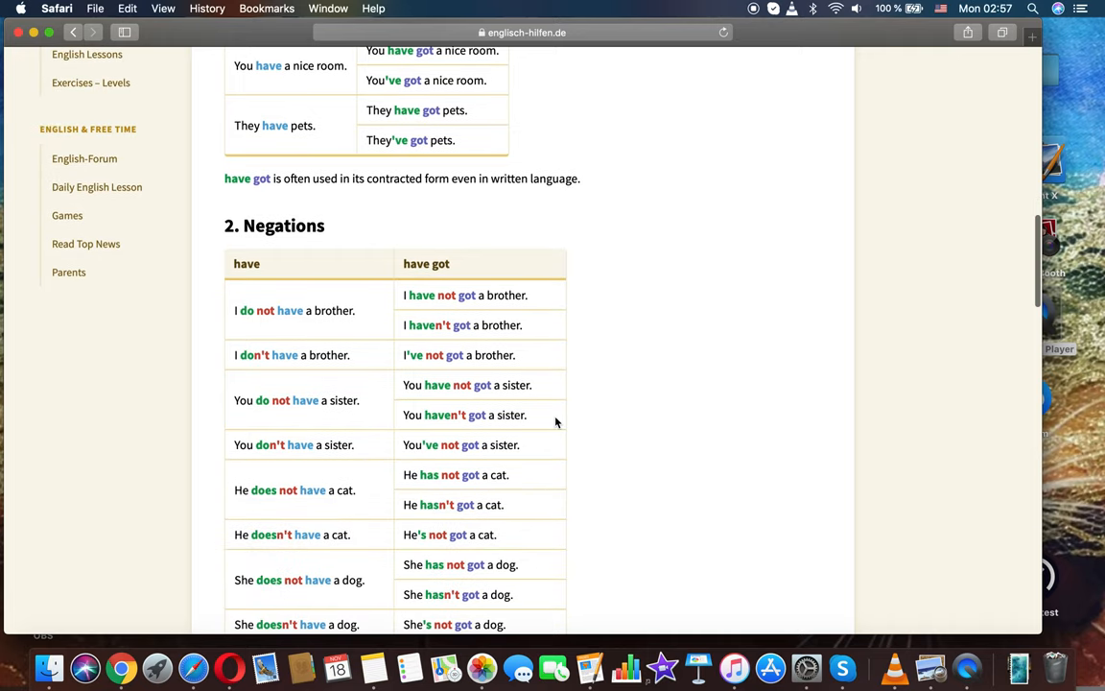
scroll("down", 3)
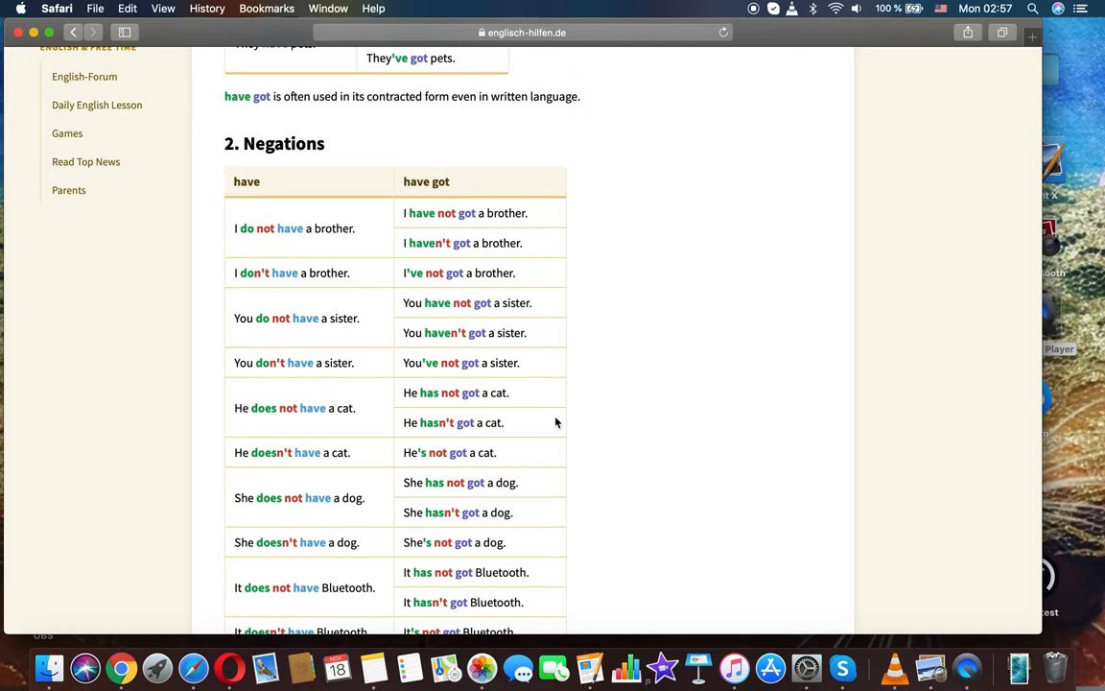
scroll("down", 3)
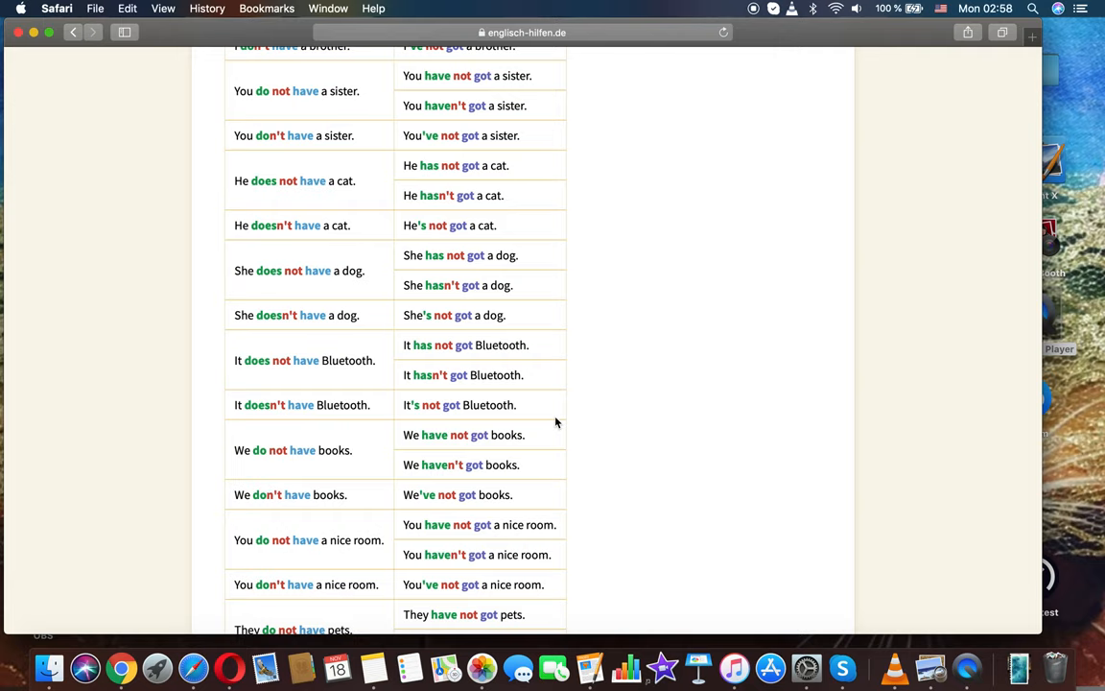
scroll("down", 3)
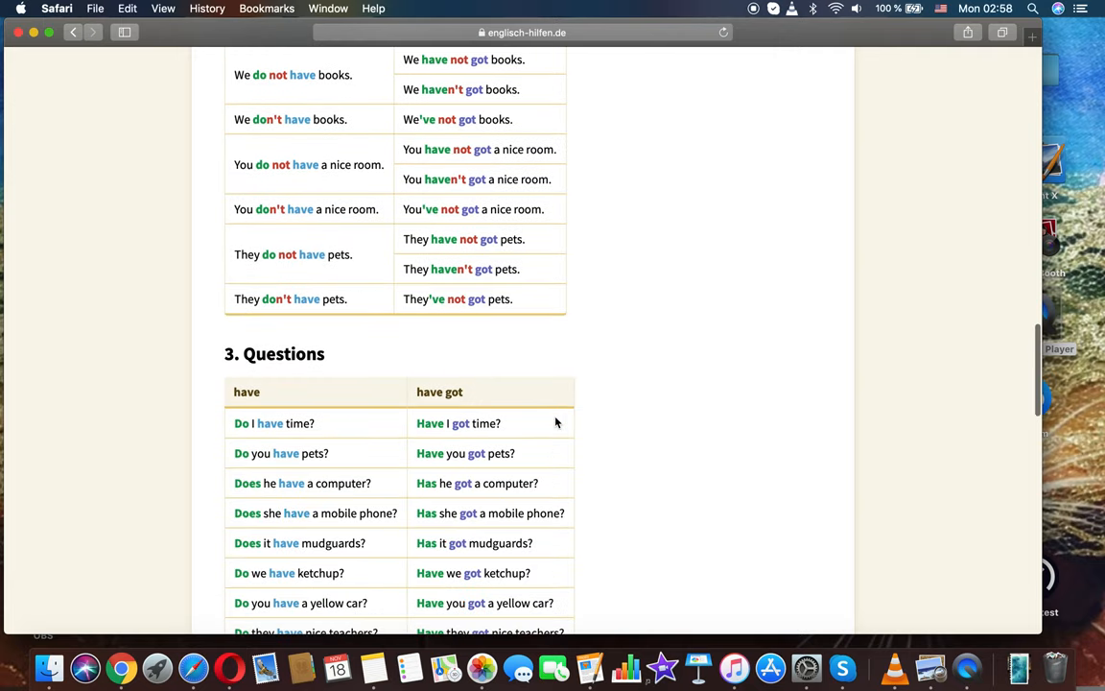
Scroll to show the complete Questions table, the negated-question note and the '4. Be careful' heading
scroll("down", 3)
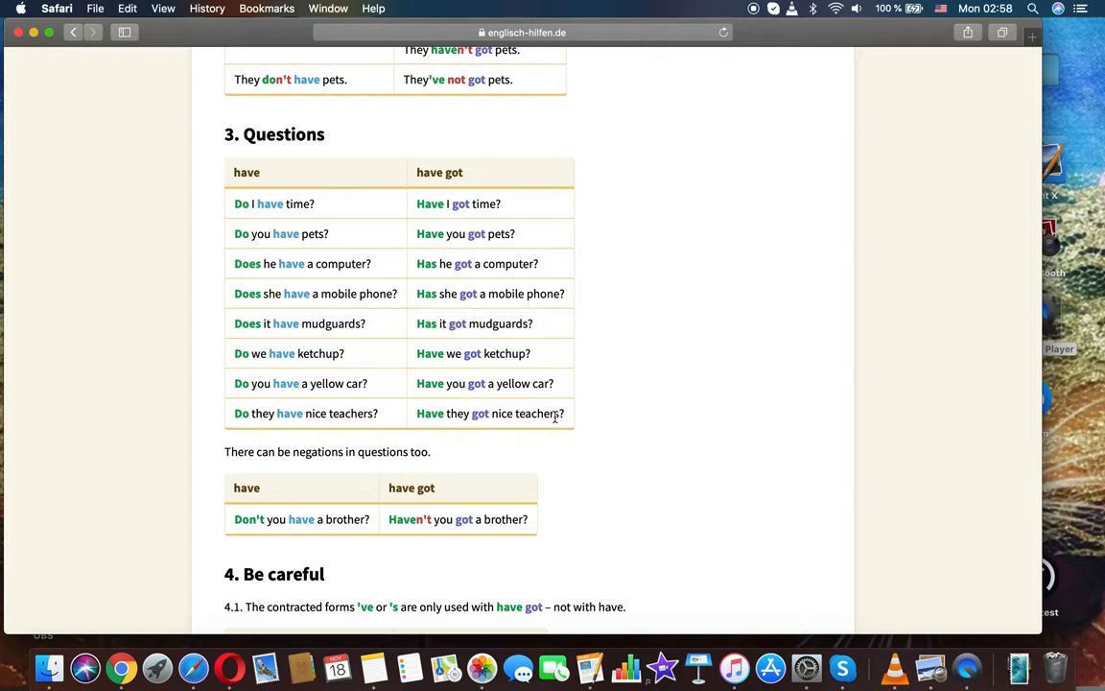
mouse_move(336, 445)
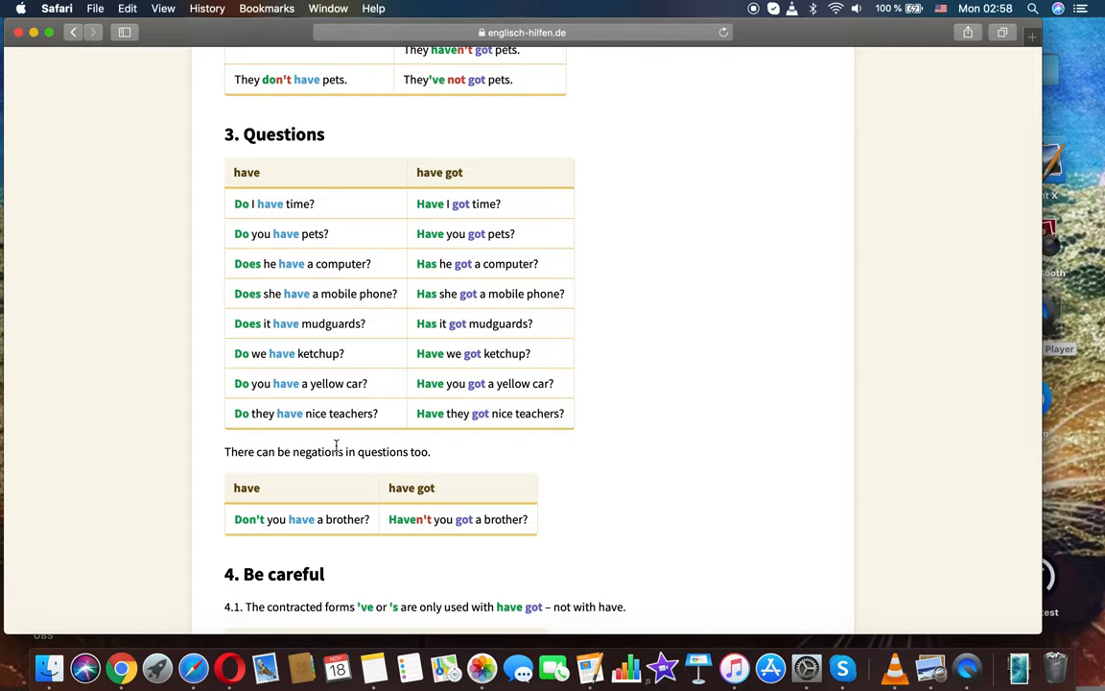
mouse_move(369, 475)
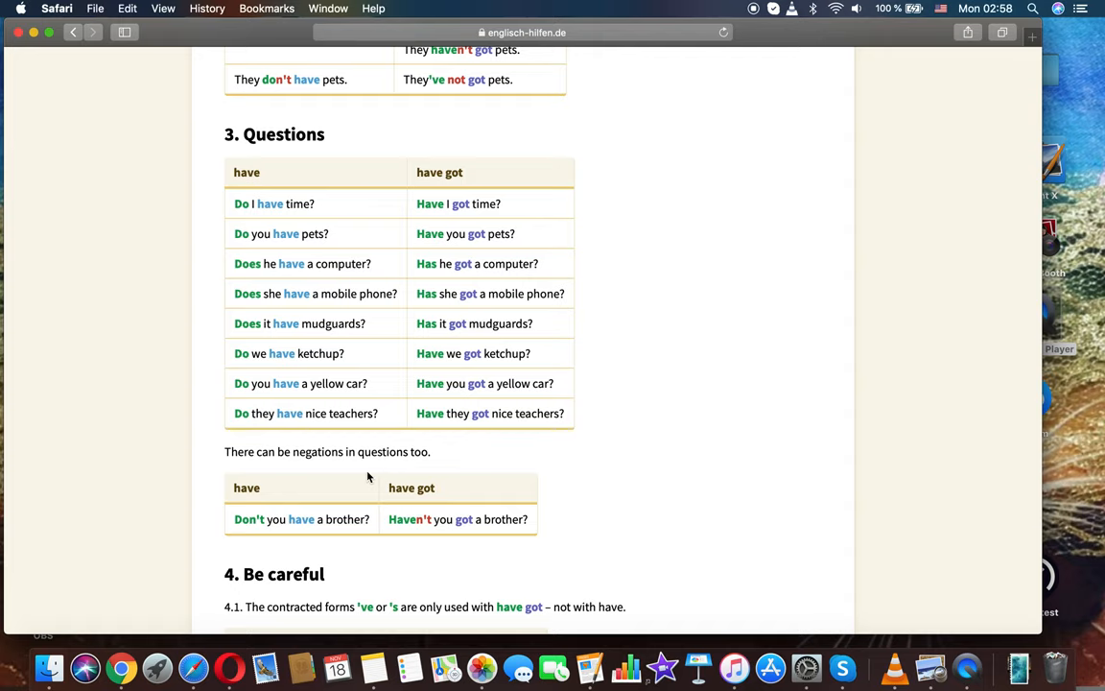
mouse_move(507, 541)
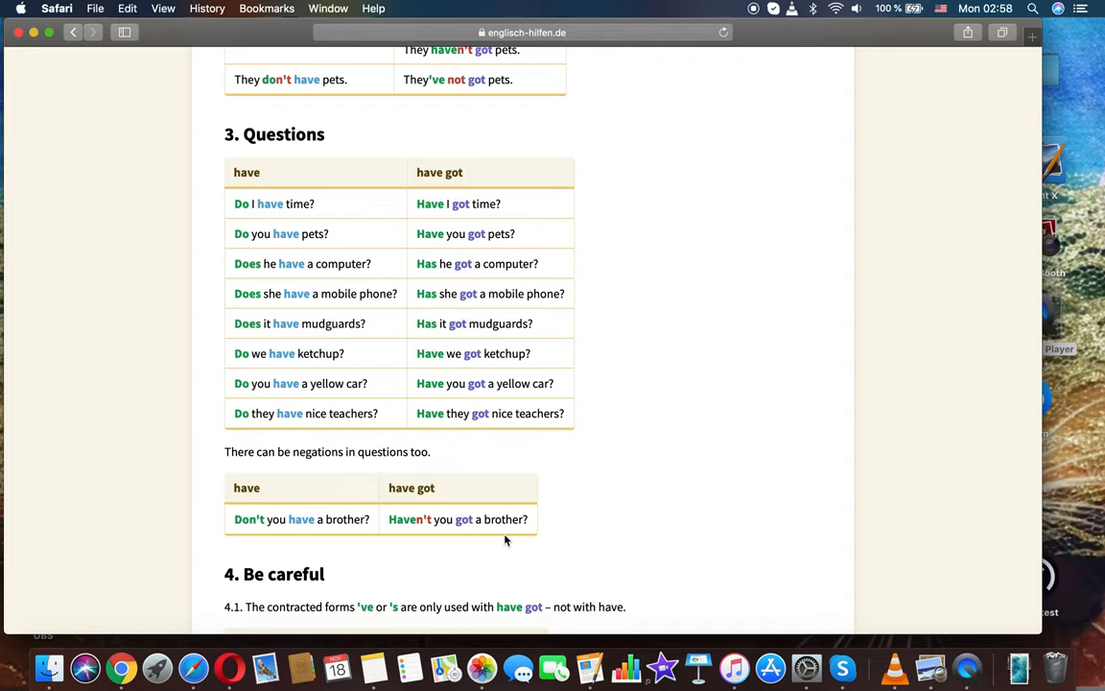
Scroll through the Be careful right/wrong tables down to the American English example and the advertisement
scroll("down", 3)
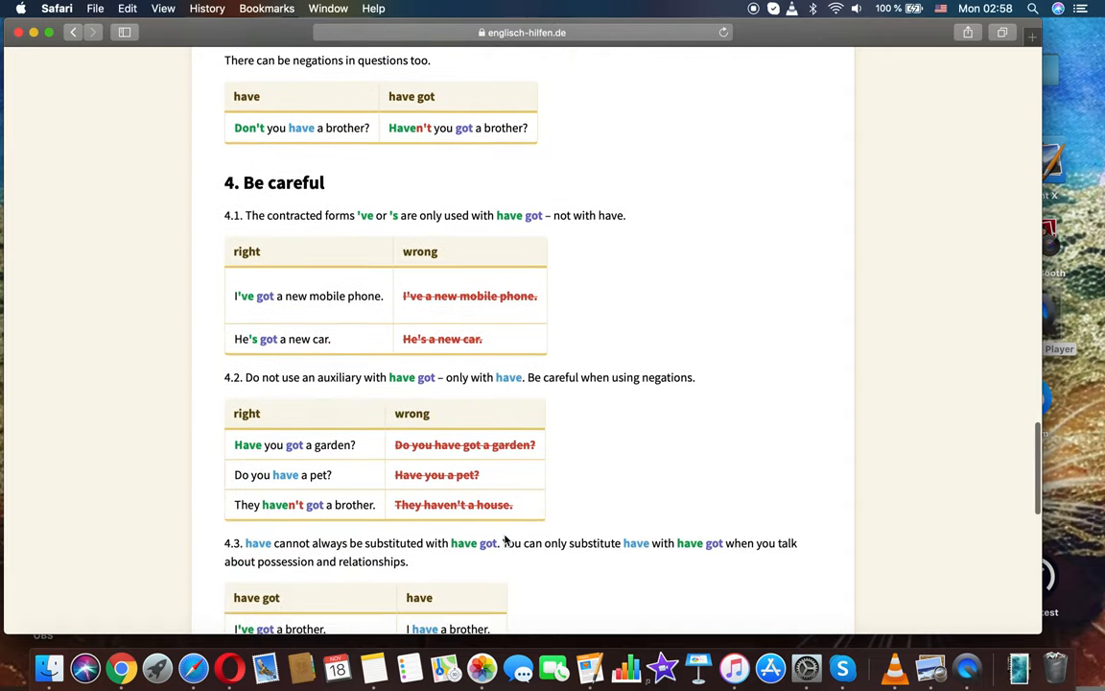
scroll("down", 3)
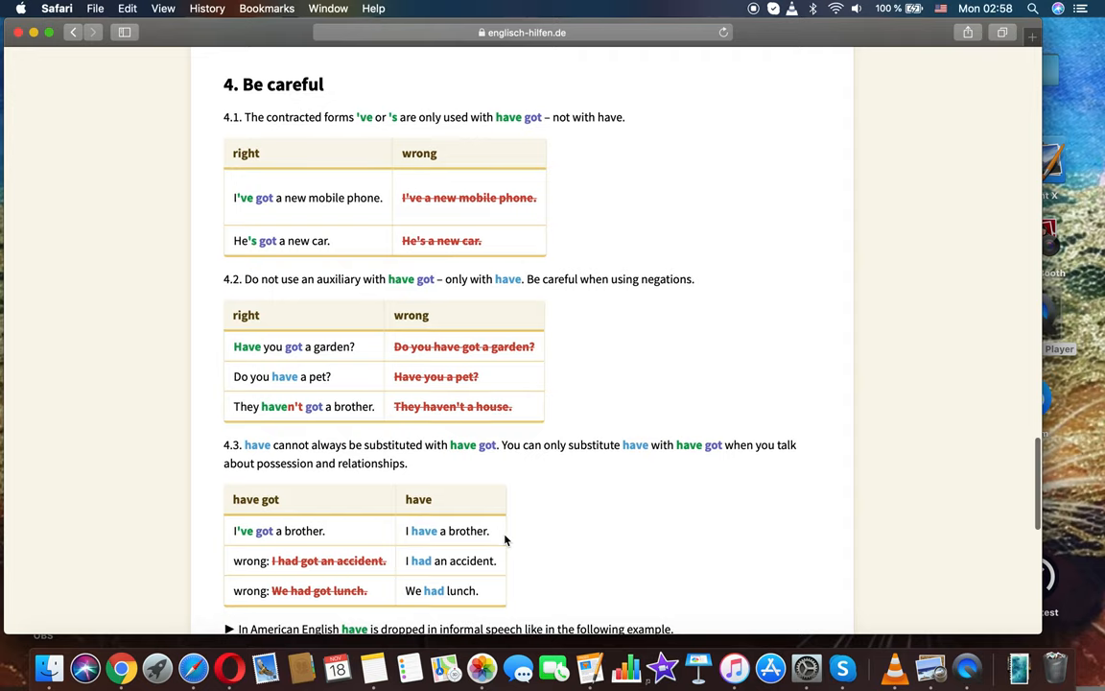
scroll("down", 3)
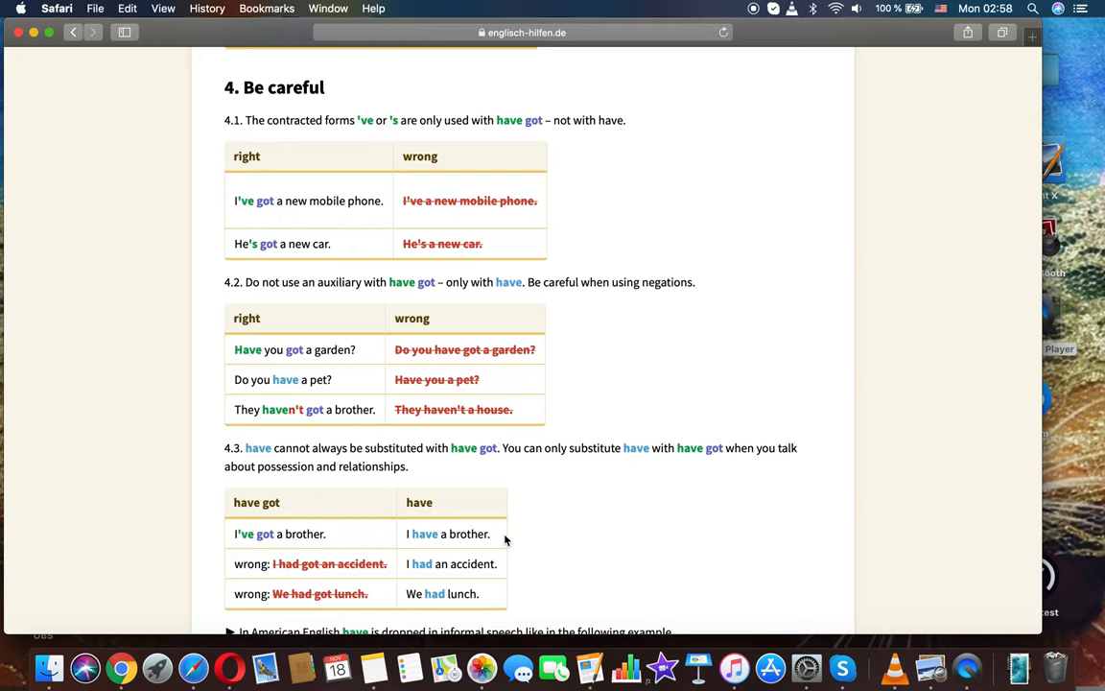
scroll("down", 3)
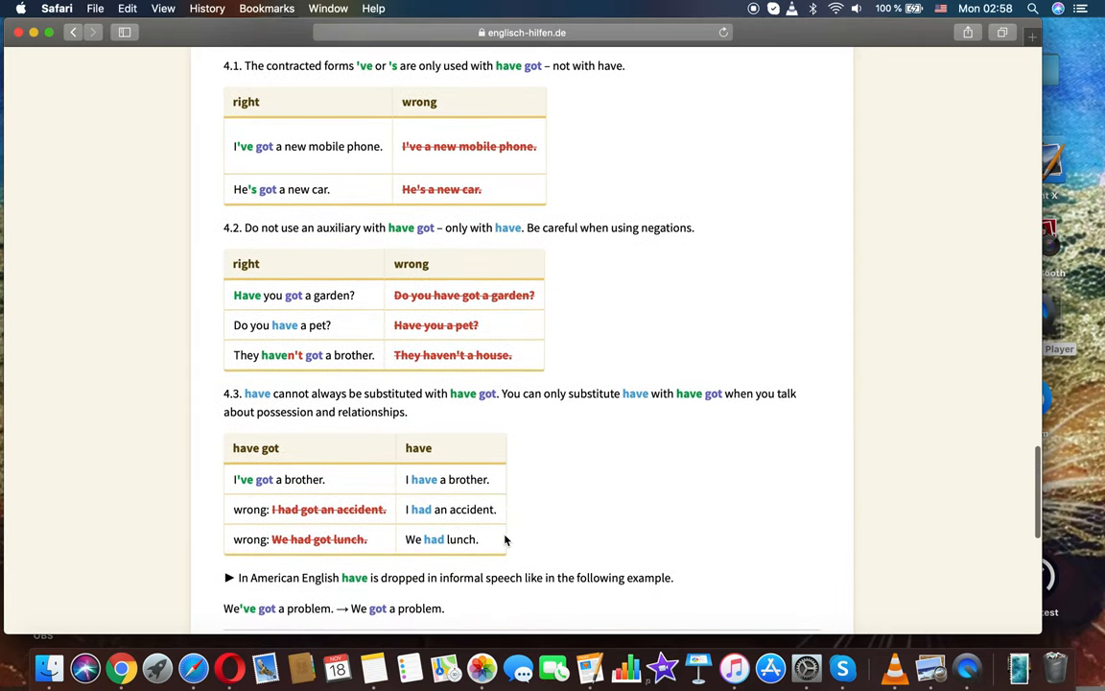
scroll("down", 3)
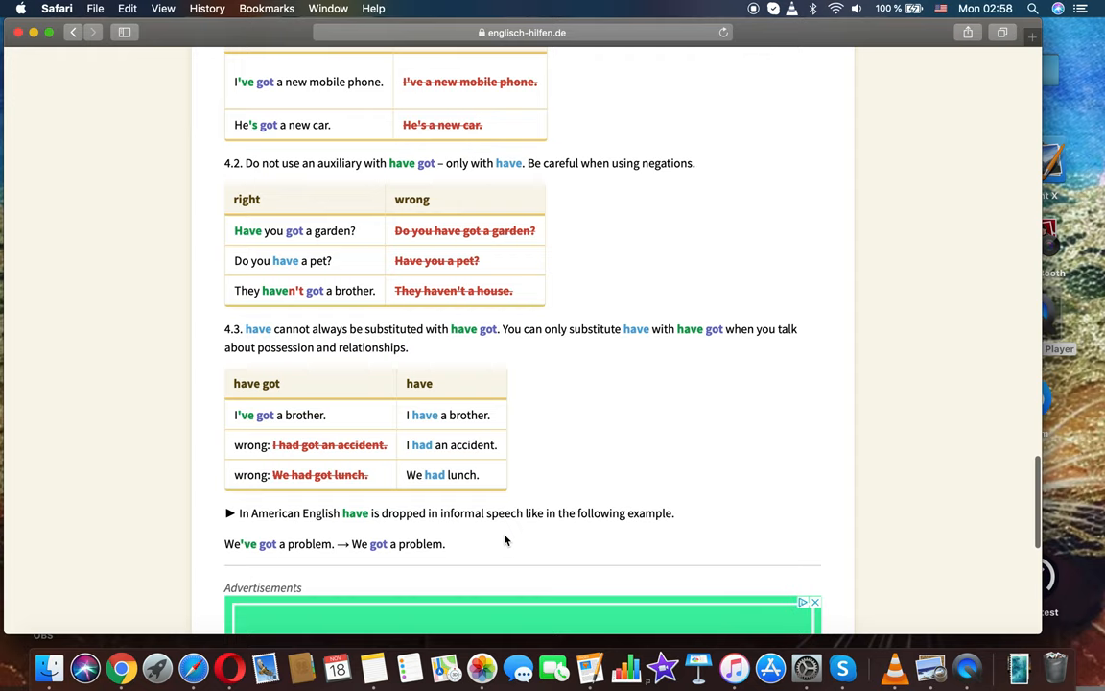
scroll("down", 3)
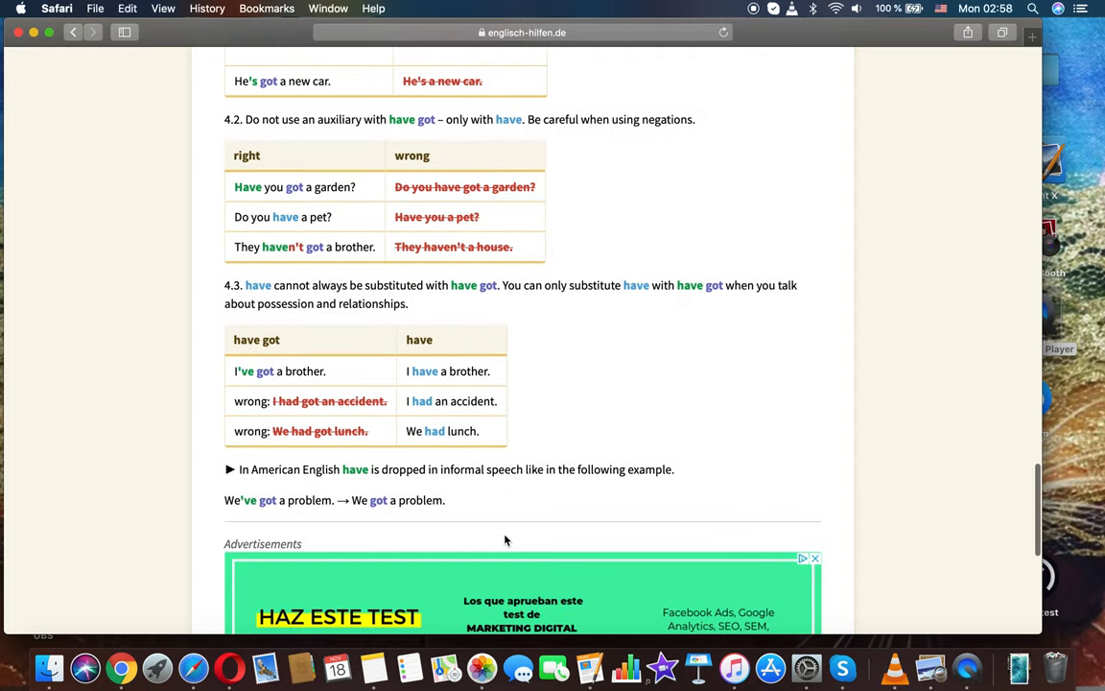
scroll("down", 3)
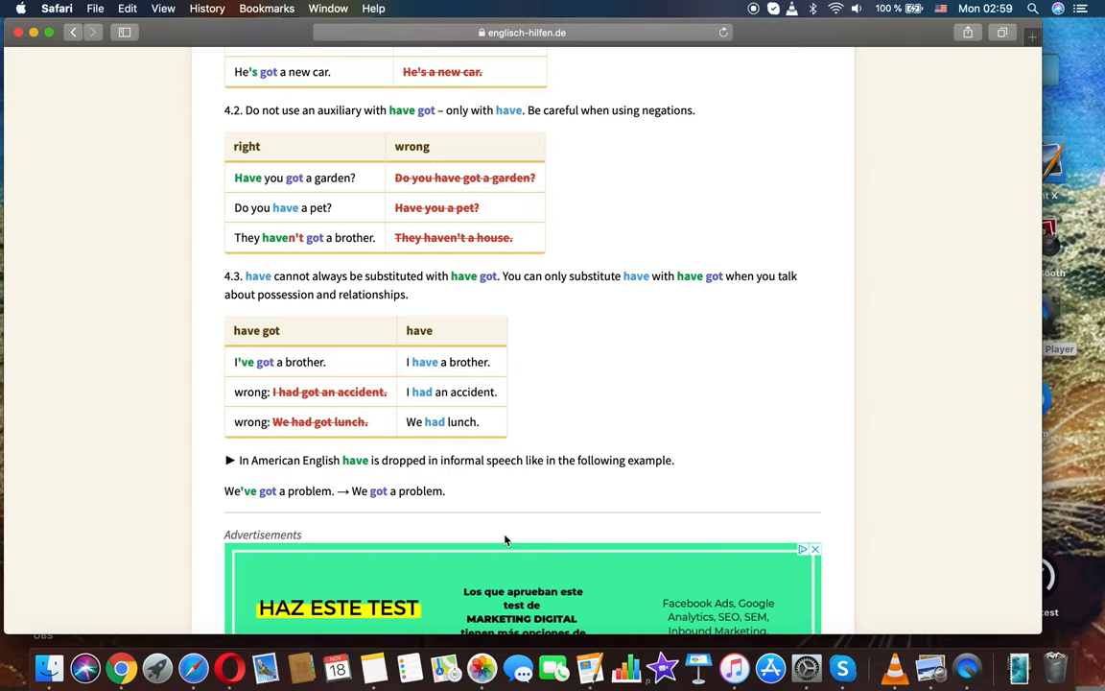
Scroll back to the page top showing the 'have or have got' title and opening paragraph
scroll("down", 3)
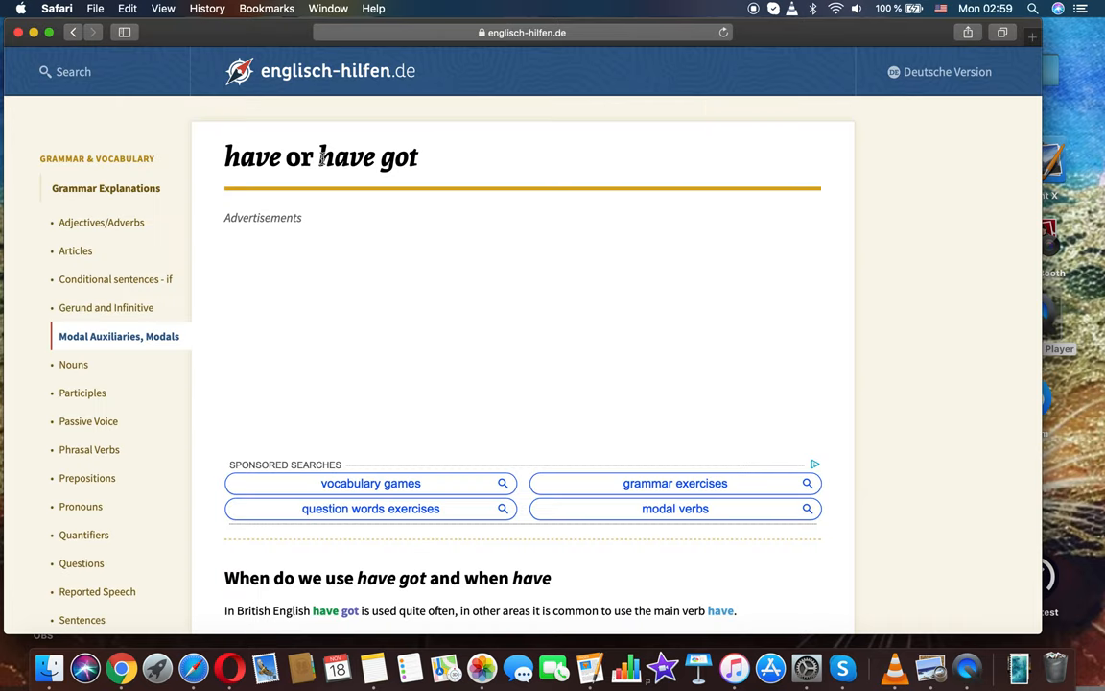
mouse_move(886, 518)
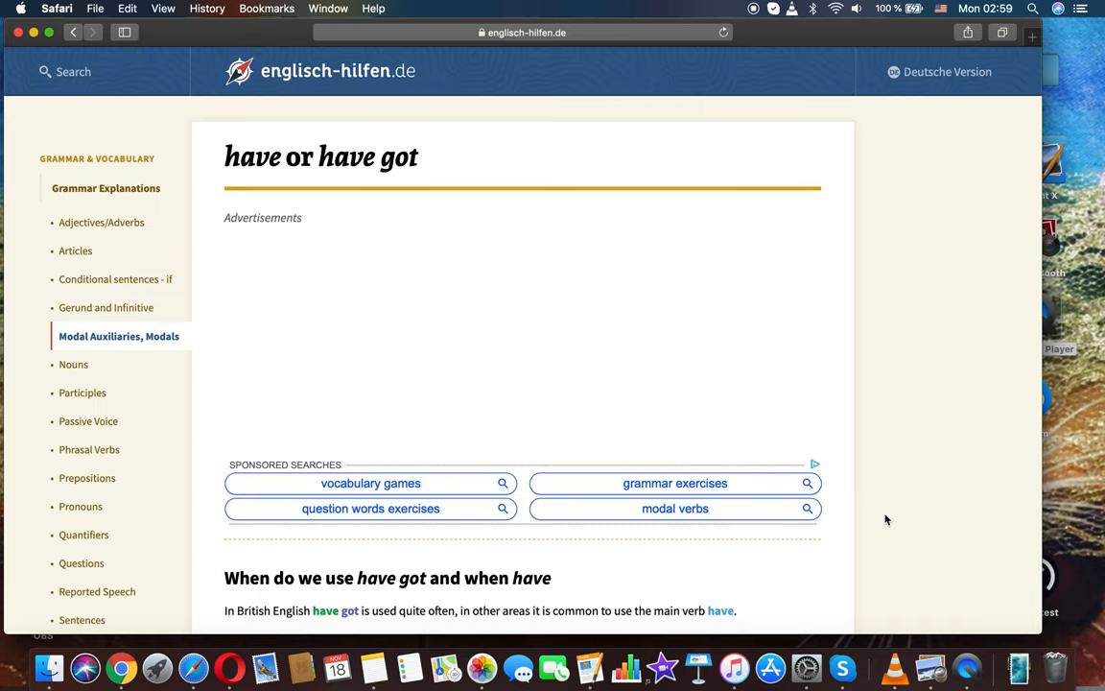